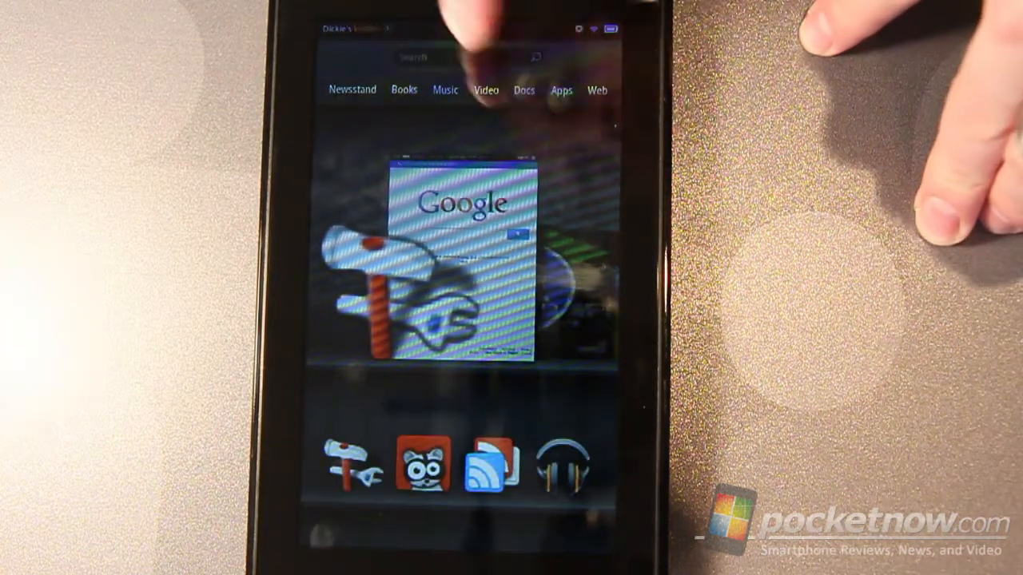
Browse the apps library, then return to the home screen
left_click(561, 89)
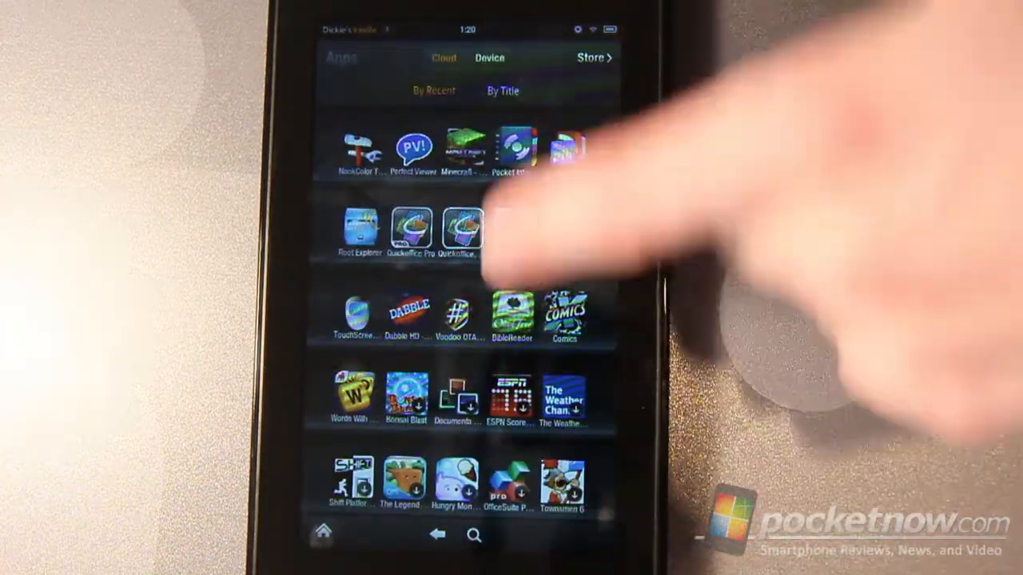
scroll("down", 3)
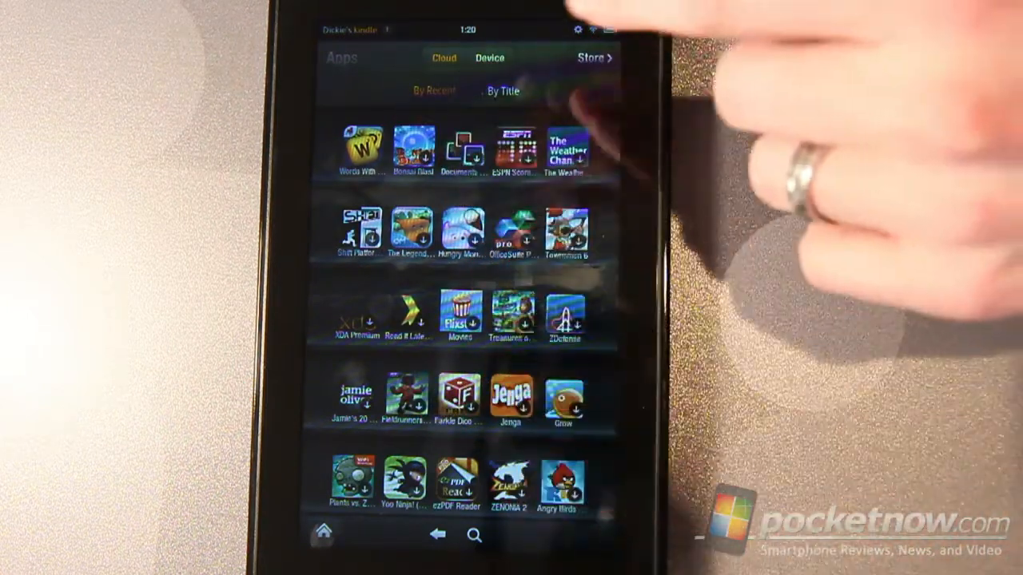
left_click(324, 532)
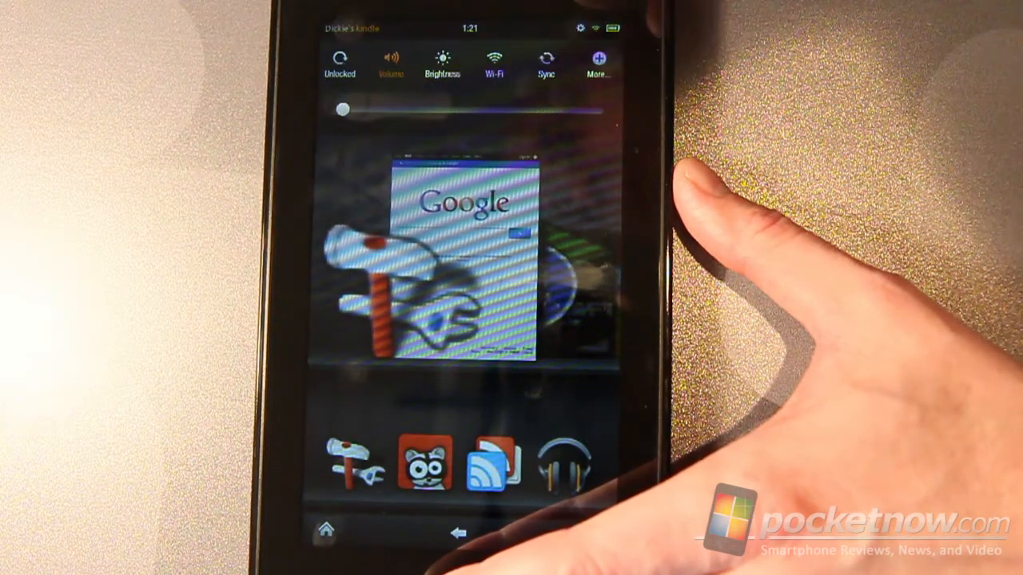
View the Device settings page with storage, battery and system version, then go home
left_click(598, 64)
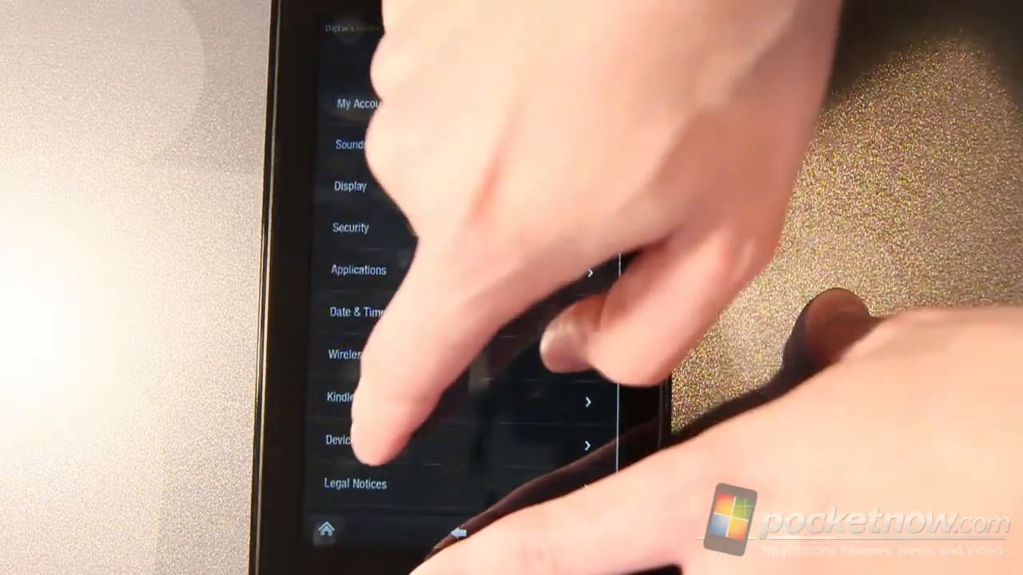
left_click(345, 440)
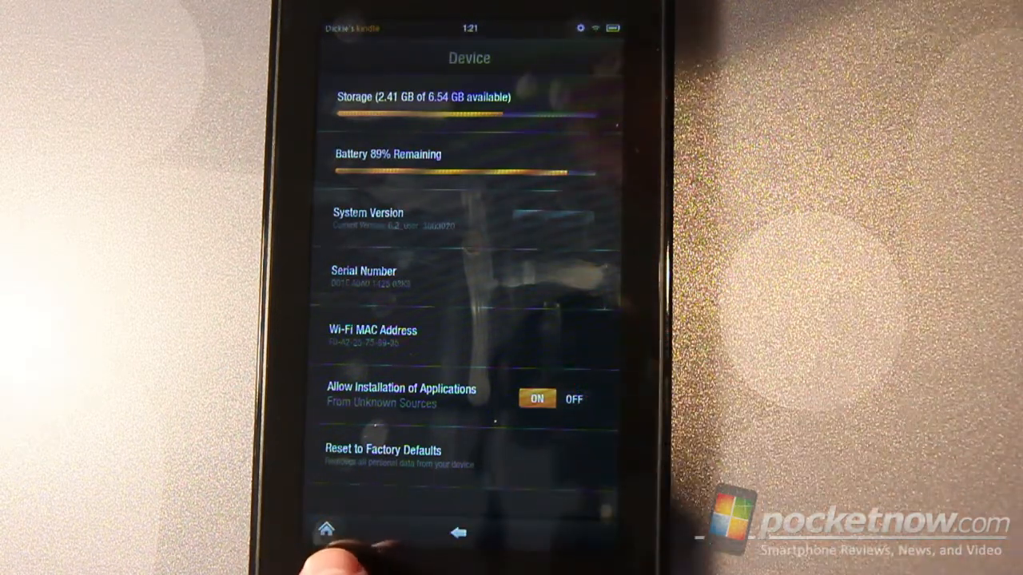
left_click(326, 528)
type("pocket")
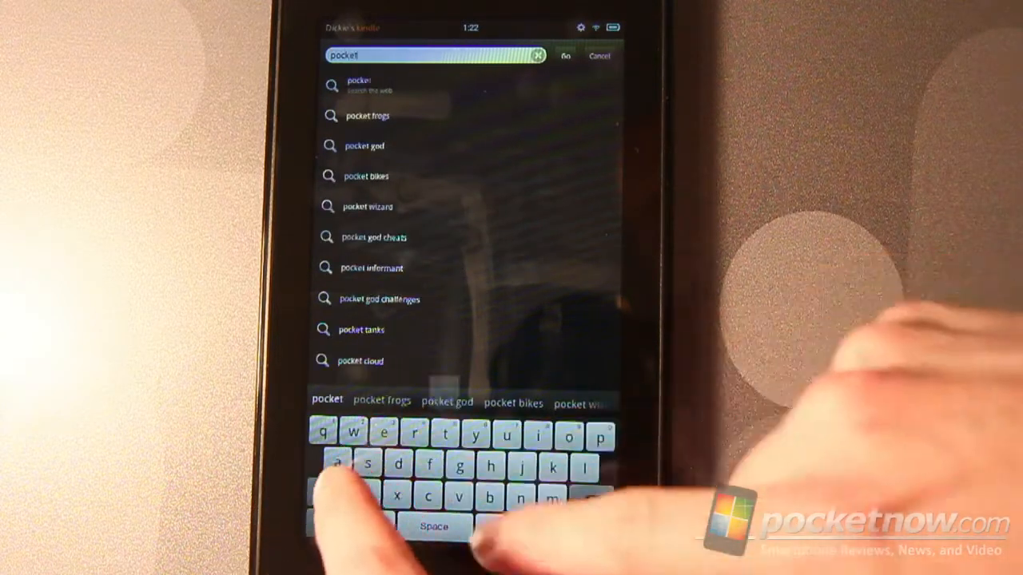
Search 'pocketnow' in the browser and go to pocketnow.com
type("now")
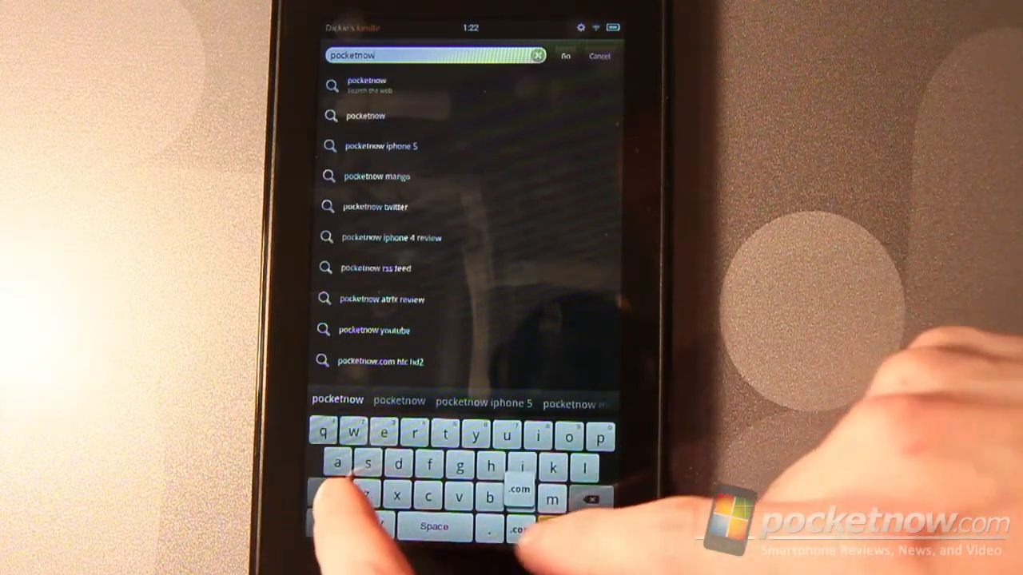
left_click(564, 55)
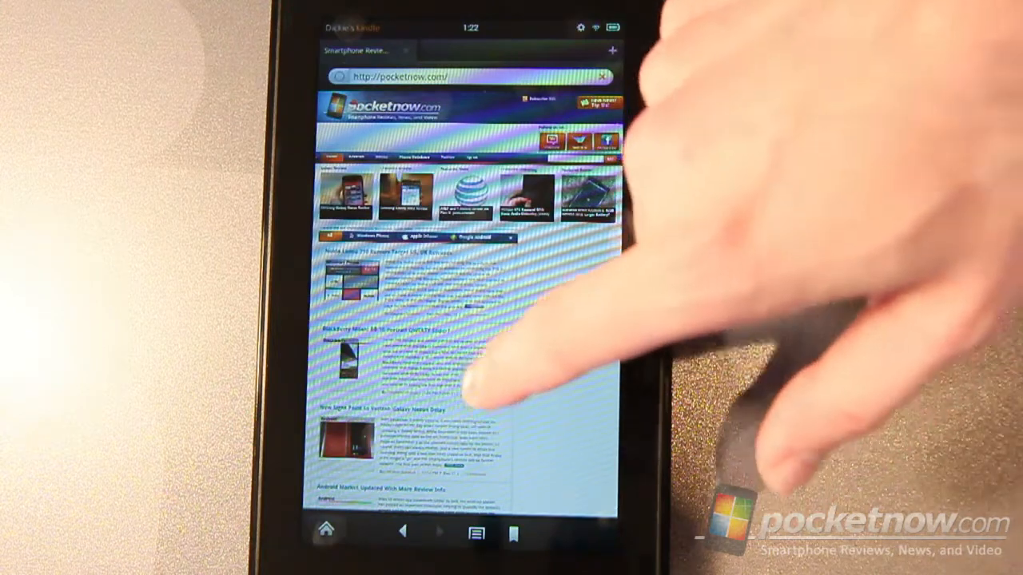
Scroll down through the pocketnow.com articles in Silk
scroll("down", 3)
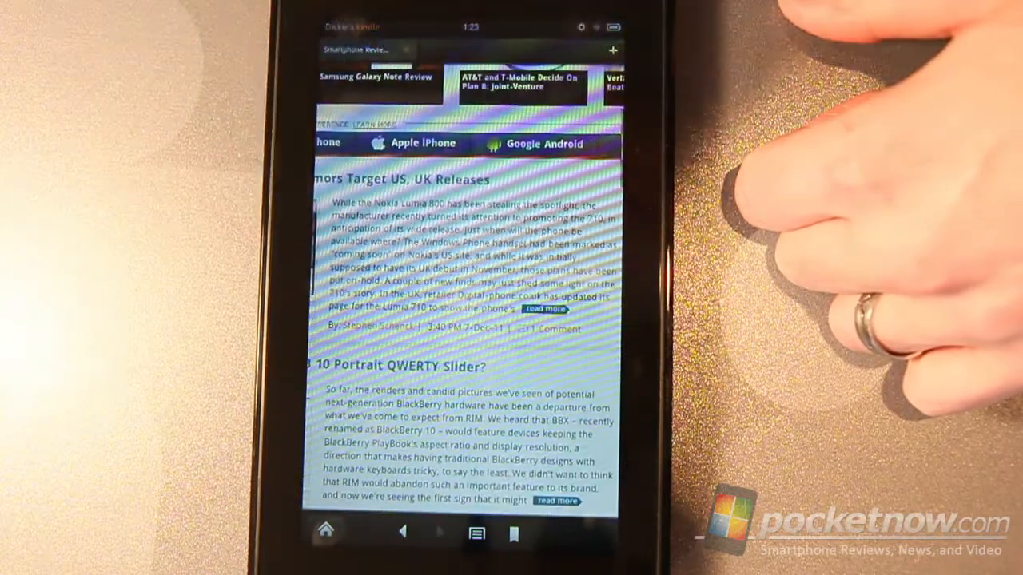
scroll("down", 3)
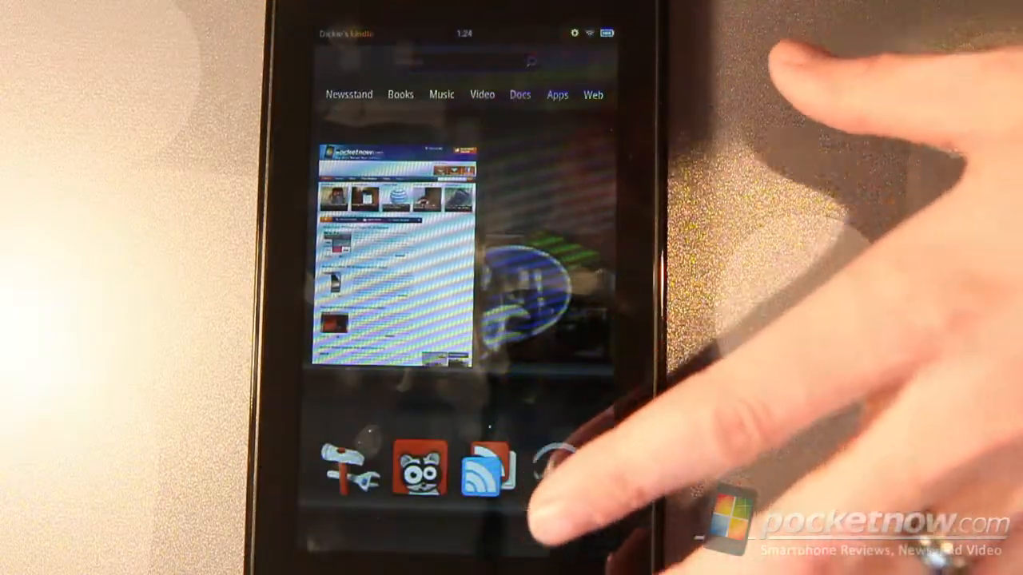
Find The Hunger Games under the store's Fiction category and borrow it free
left_click(481, 95)
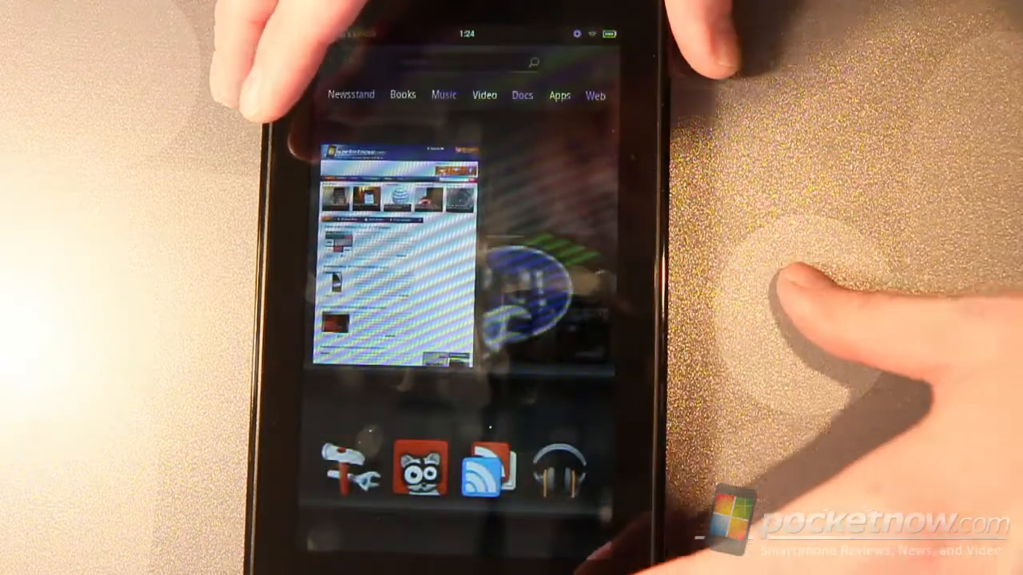
left_click(403, 94)
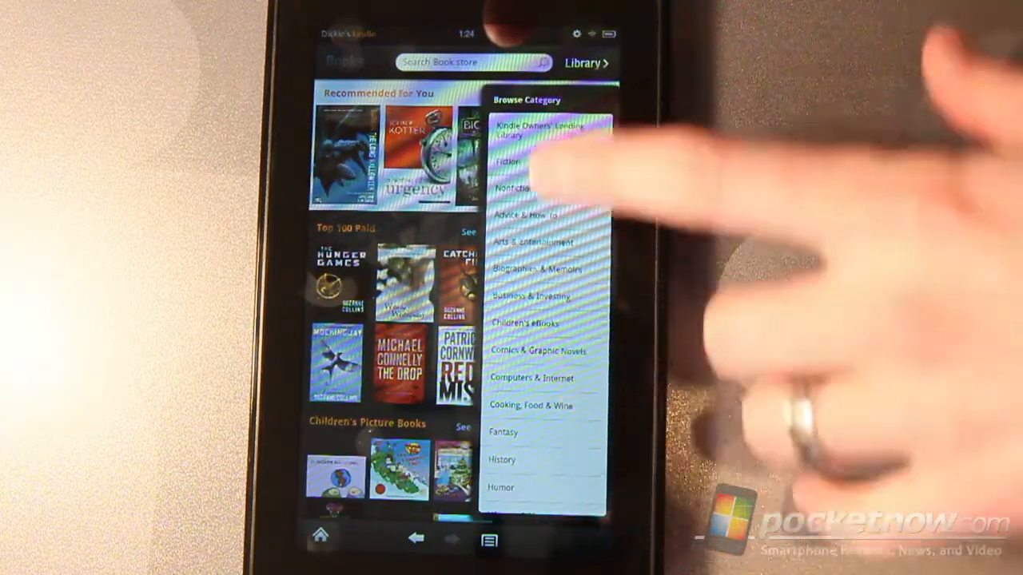
left_click(508, 162)
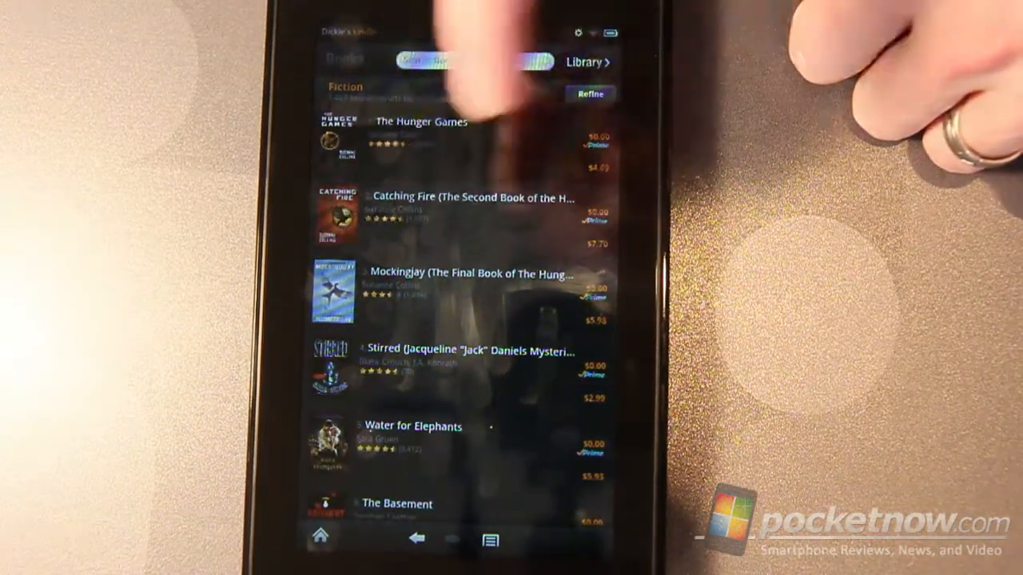
left_click(420, 131)
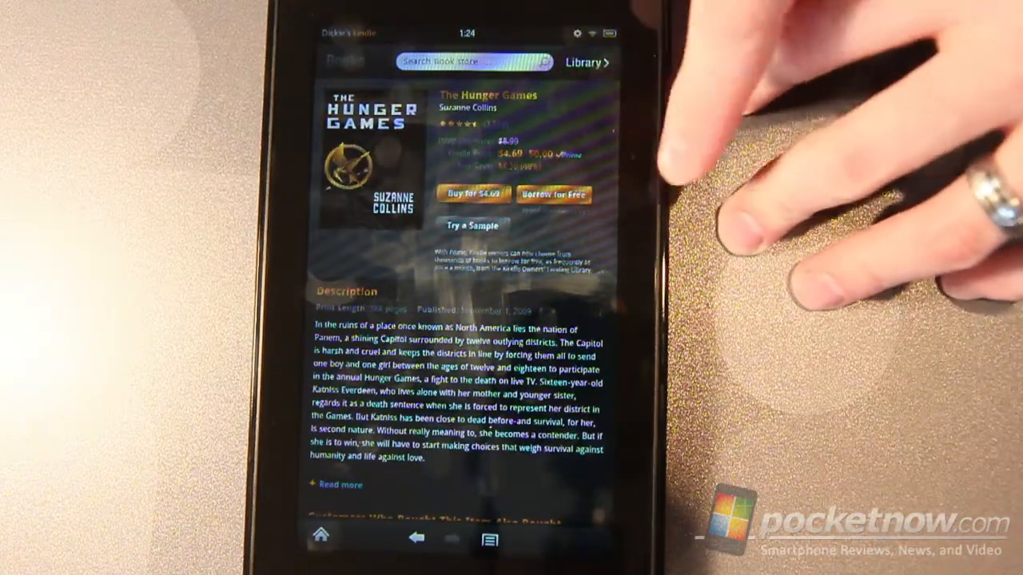
left_click(553, 194)
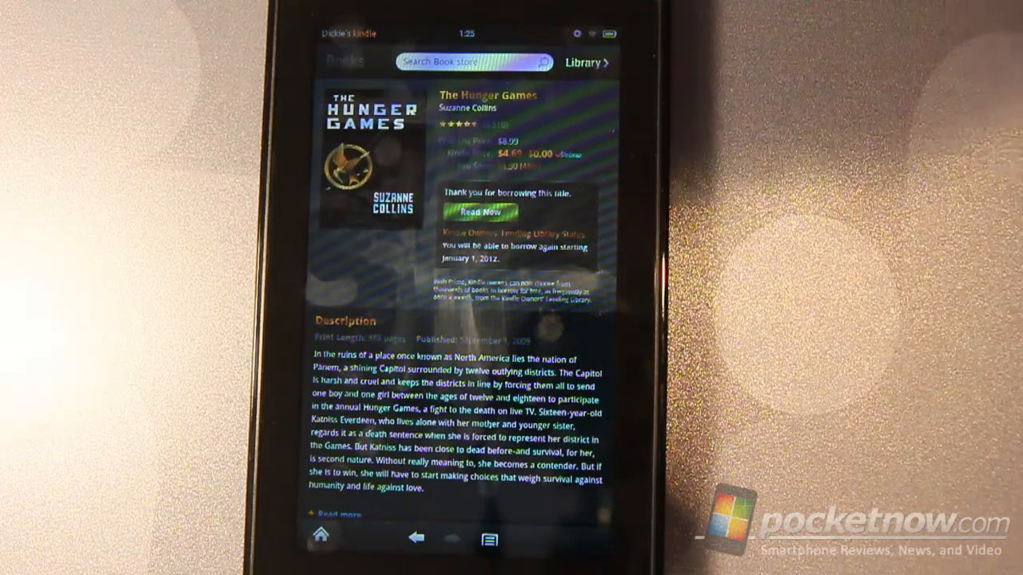
Open The Hunger Games with Read Now, then switch to another book
left_click(480, 212)
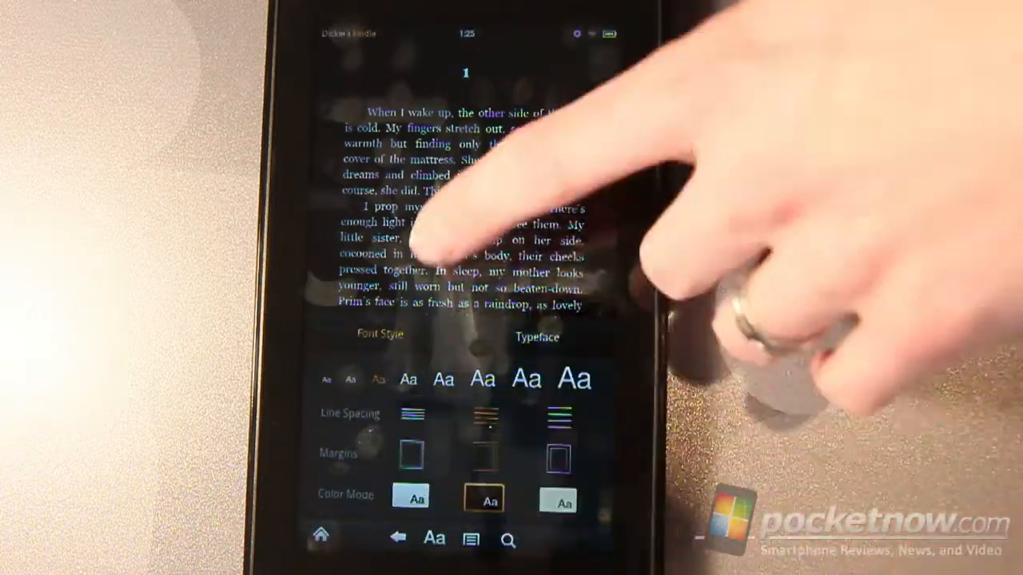
left_click(412, 496)
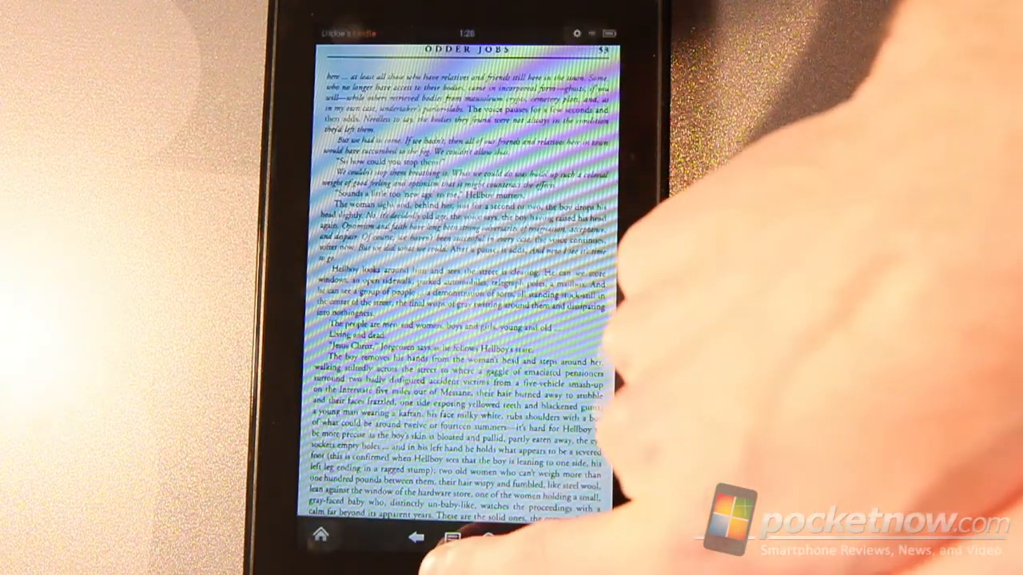
Open Coldplay's Mylo Xyloto album track list from the on-device music library
left_click(320, 535)
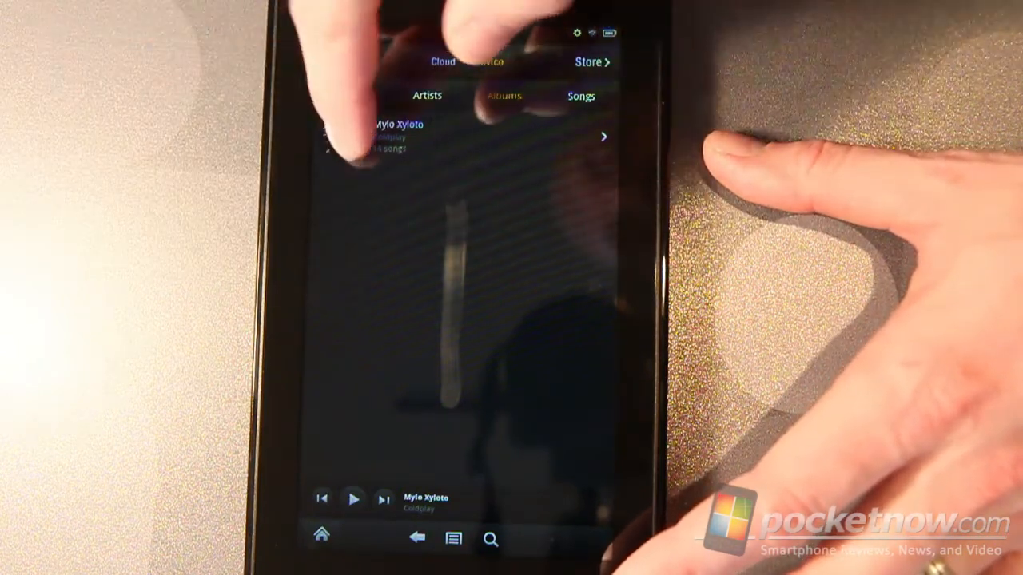
left_click(400, 136)
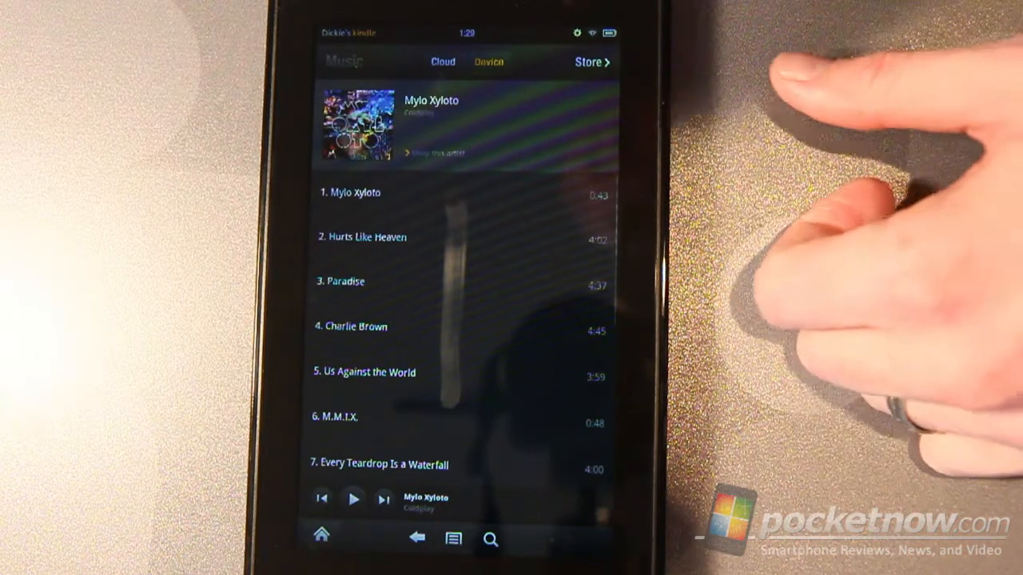